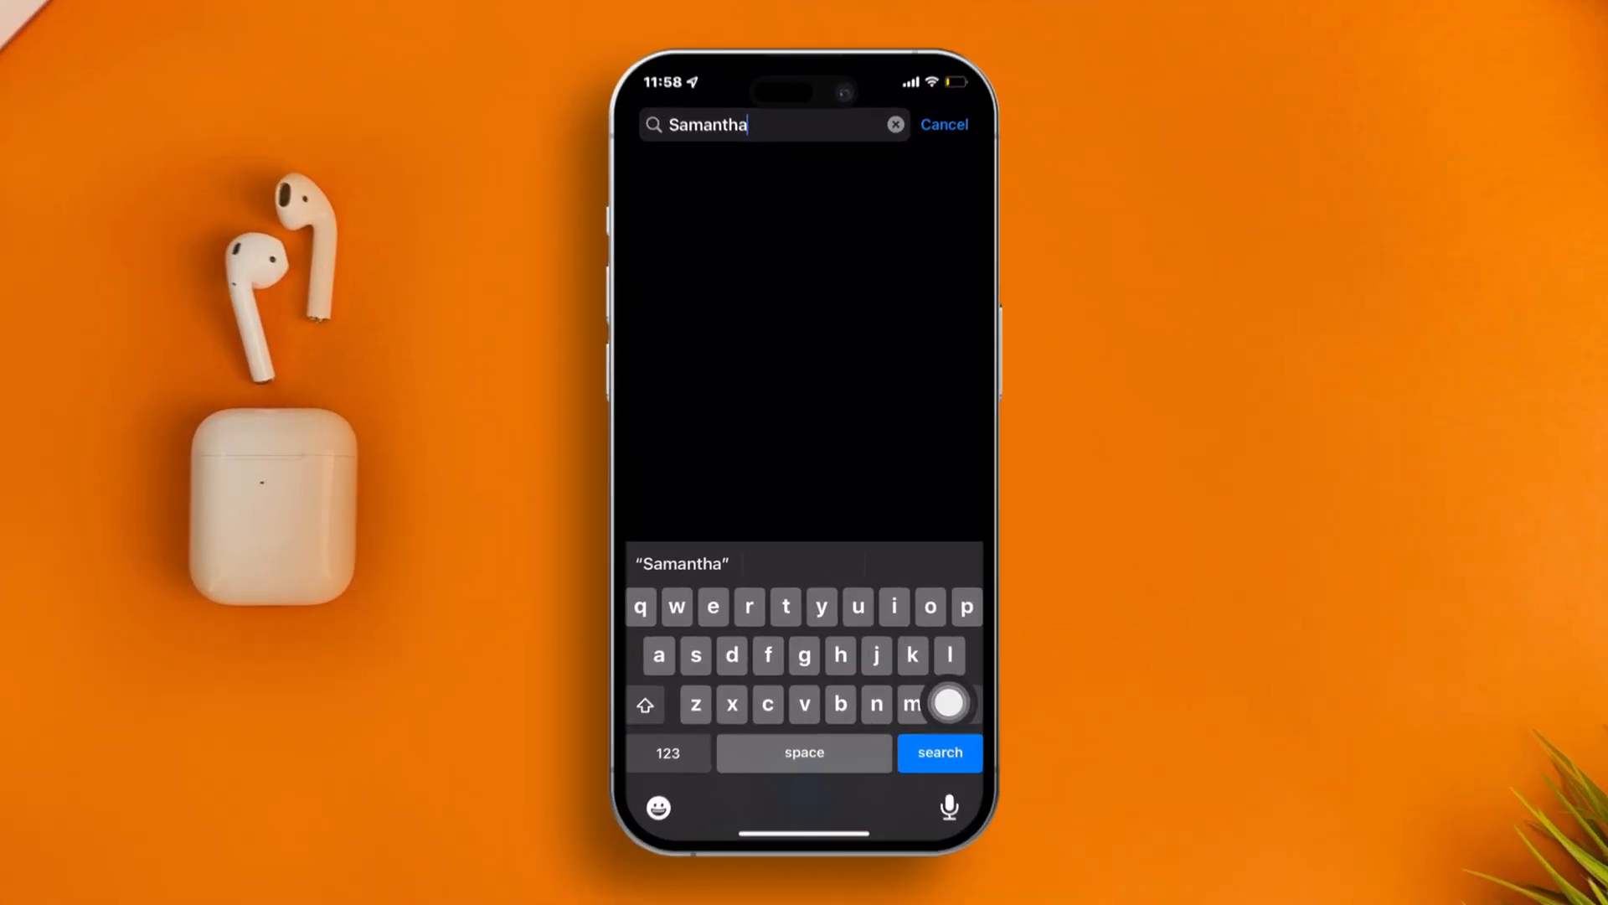
Step: Search Contacts for 'Samantha', which returns no results
{"action": "left_click", "coordinate": [943, 123]}
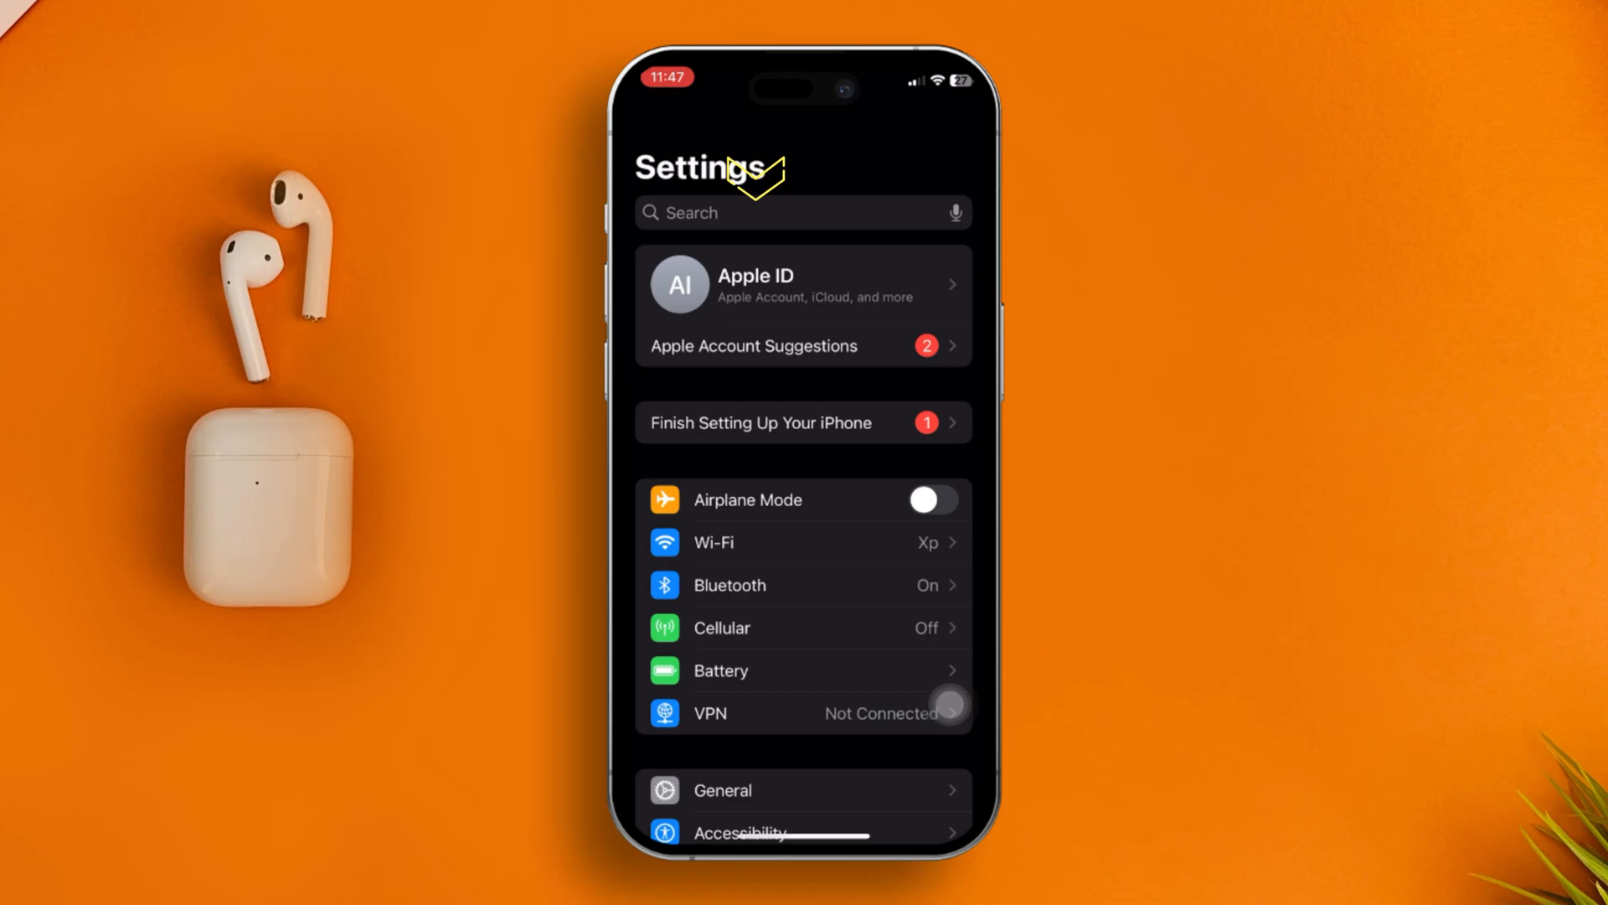
Step: In Apple Account > iCloud, switch iCloud syncing for Contacts off and back on
{"action": "left_click", "coordinate": [803, 285]}
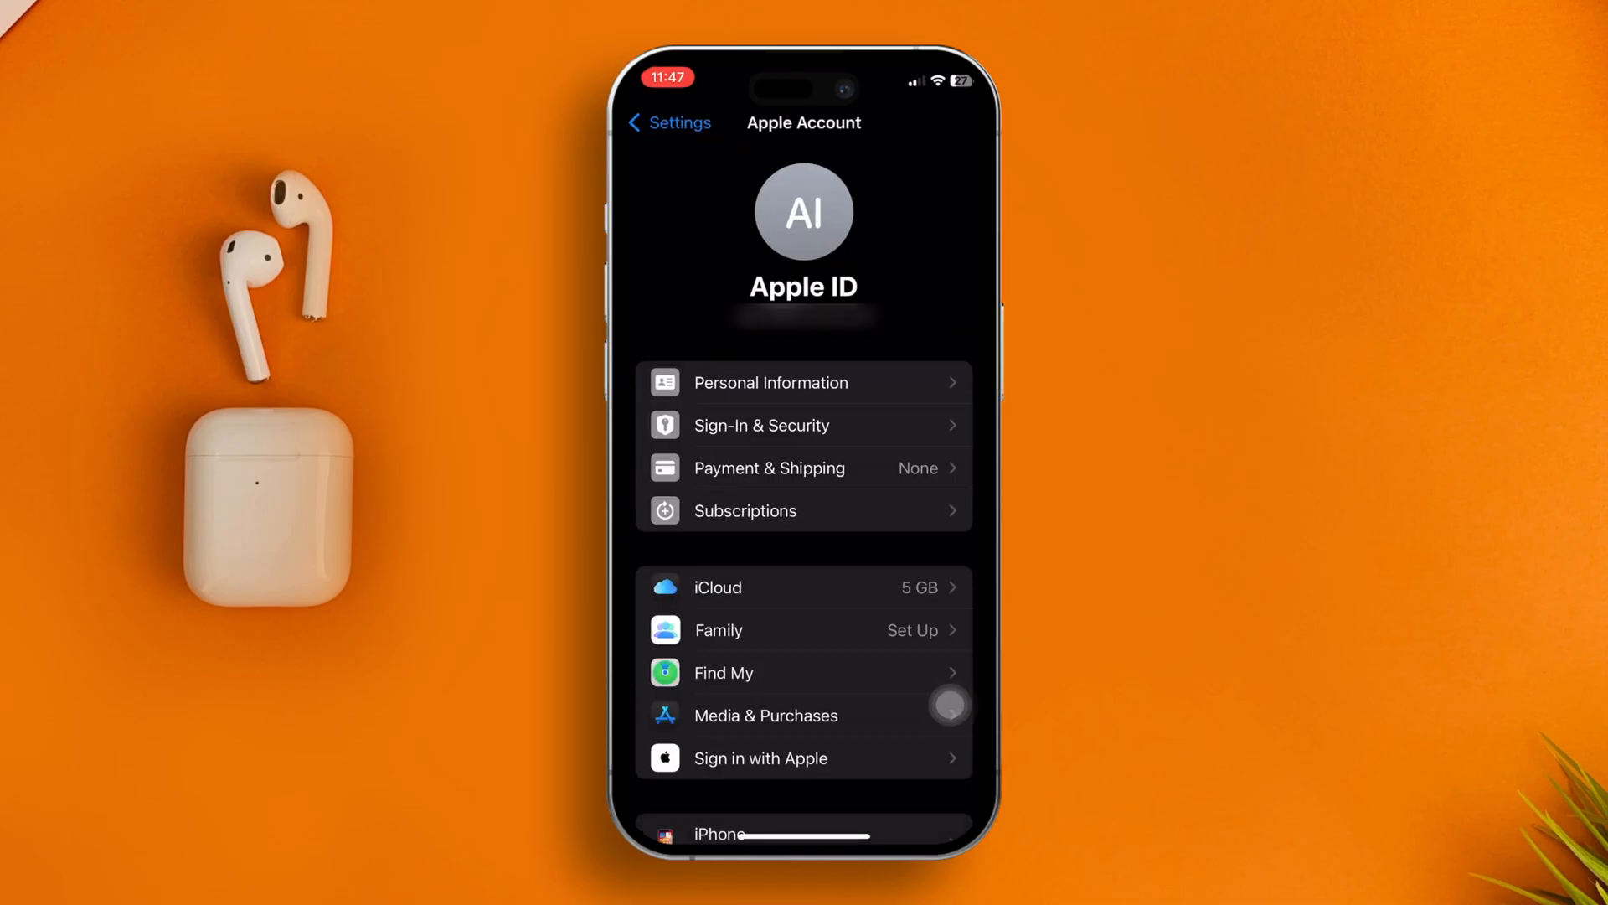
{"action": "scroll", "scroll_direction": "down", "scroll_amount": 3}
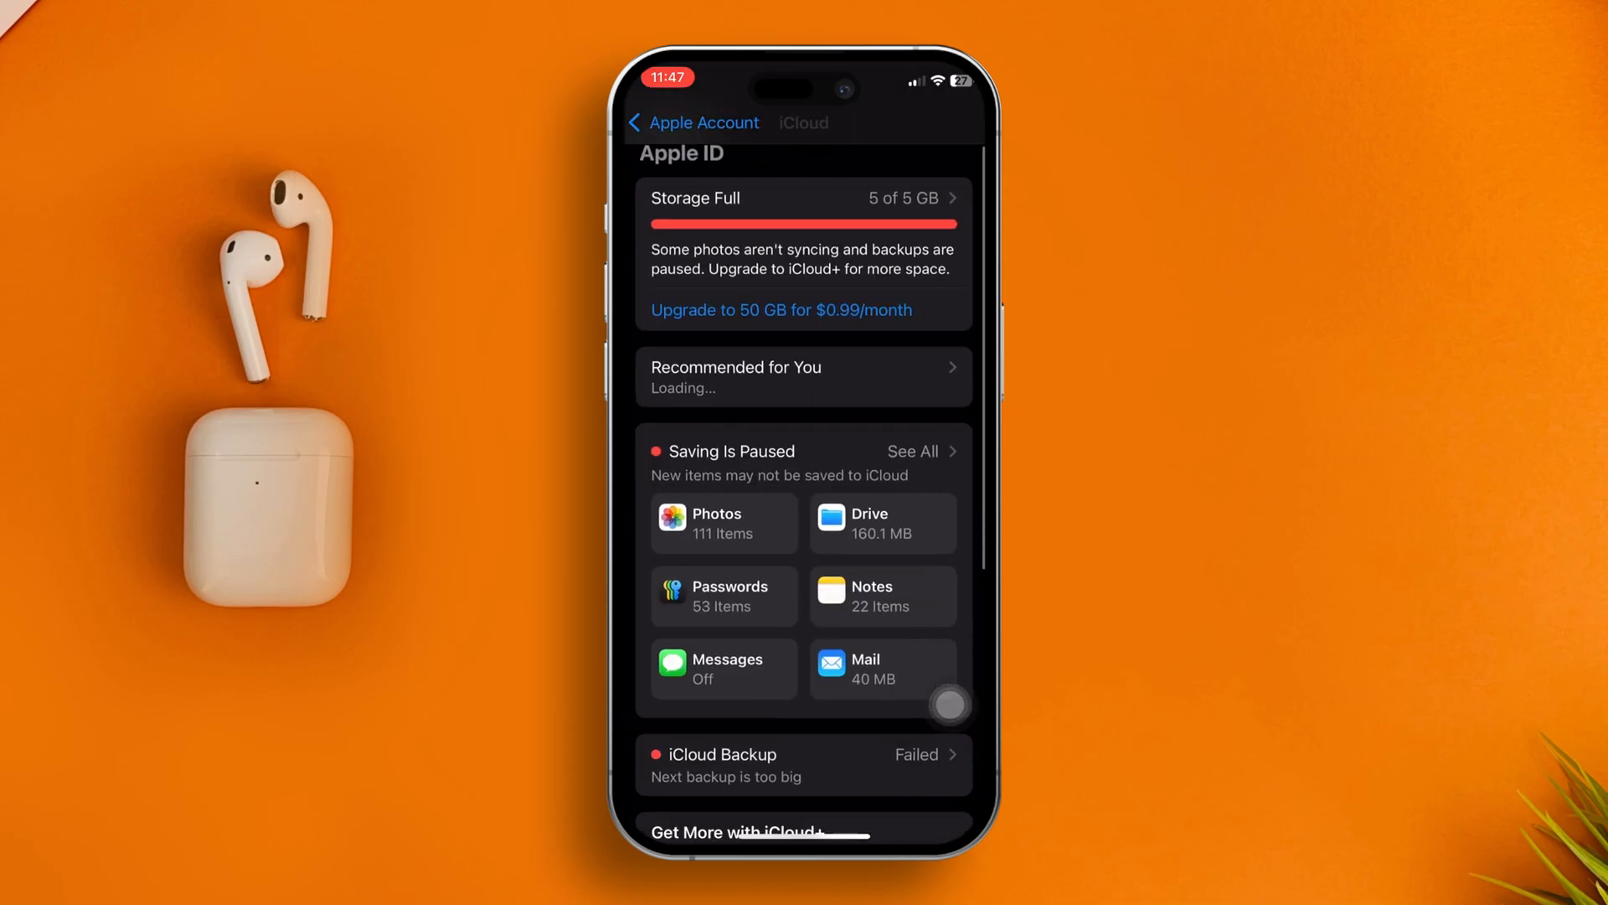
{"action": "scroll", "scroll_direction": "down", "scroll_amount": 3}
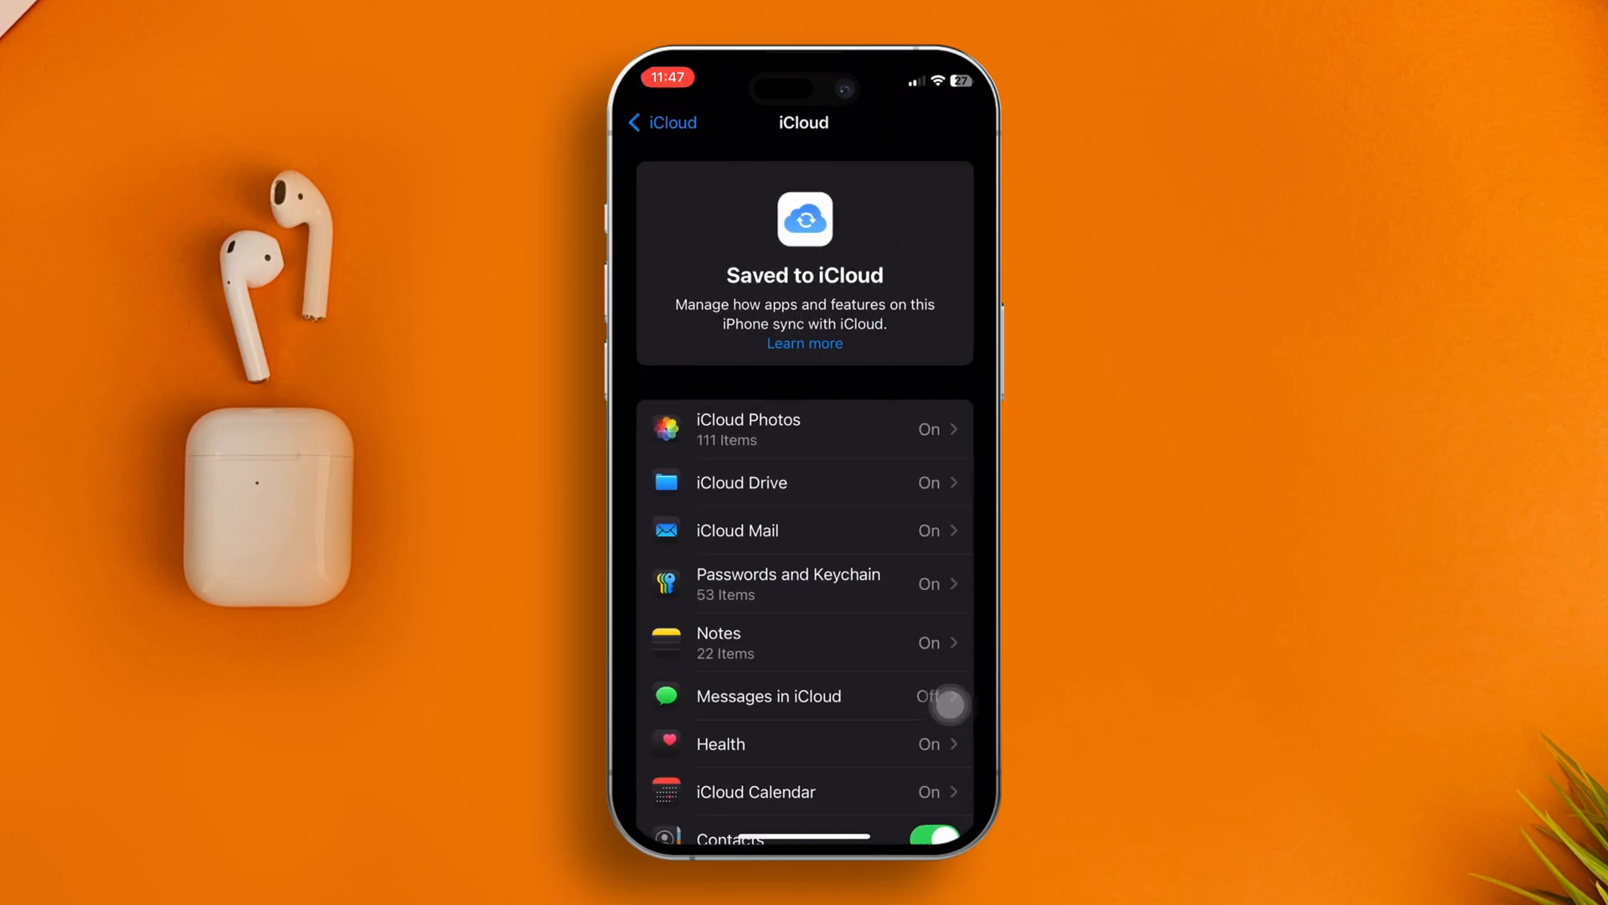
{"action": "scroll", "scroll_direction": "down", "scroll_amount": 3}
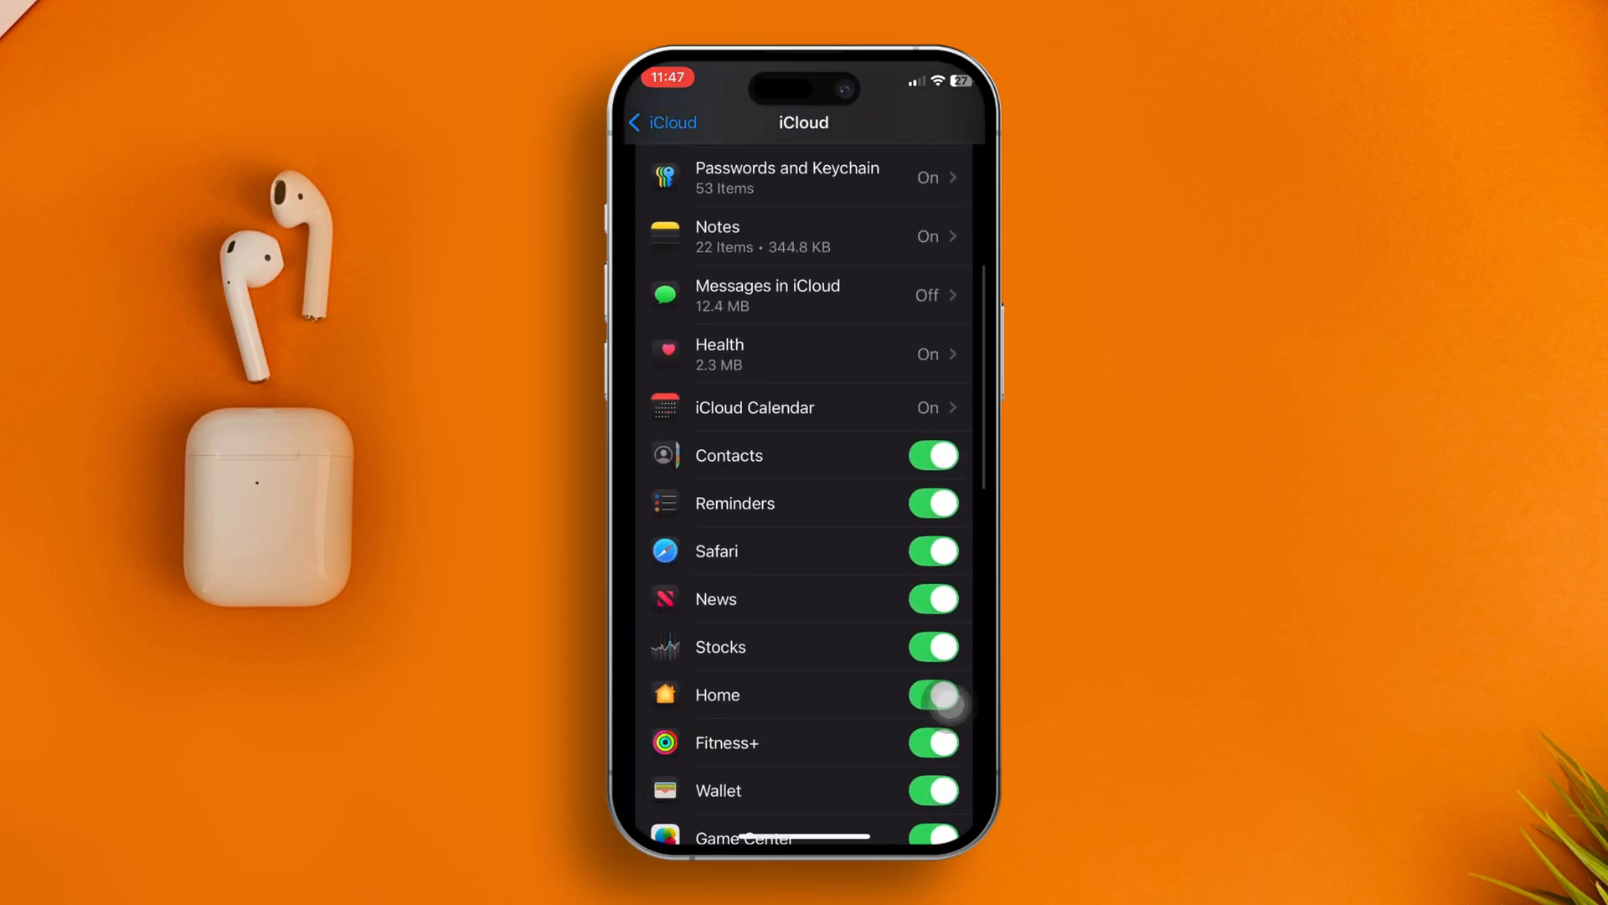
{"action": "left_click", "coordinate": [933, 454]}
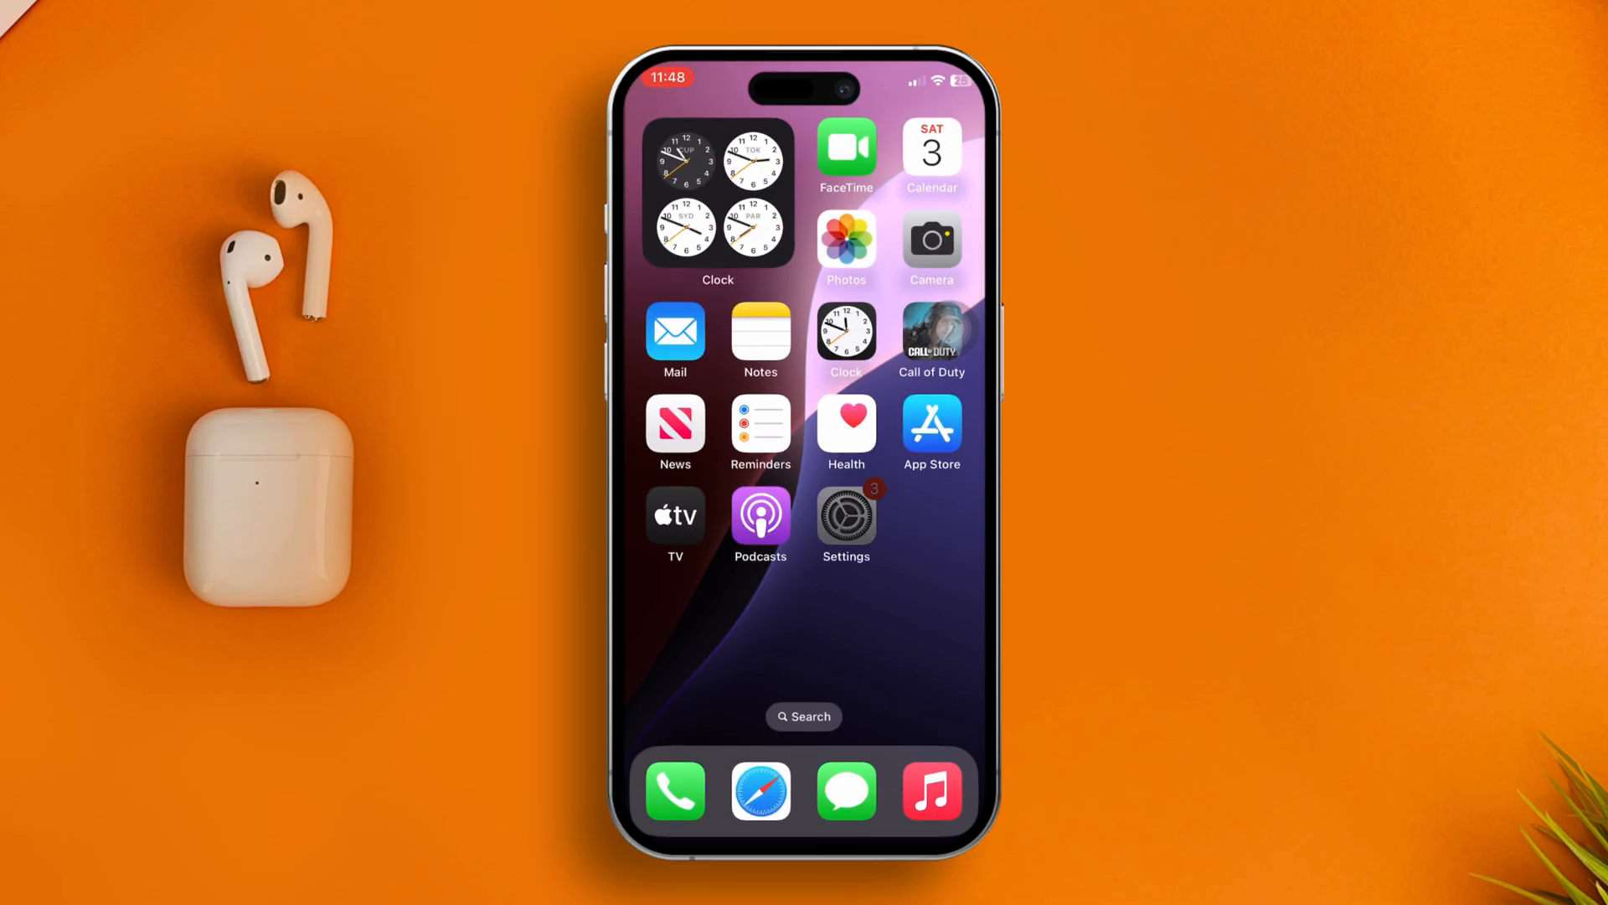
Step: From General > iPhone Storage, find Contacts and show its storage details (183.7 MB)
{"action": "left_click", "coordinate": [844, 518]}
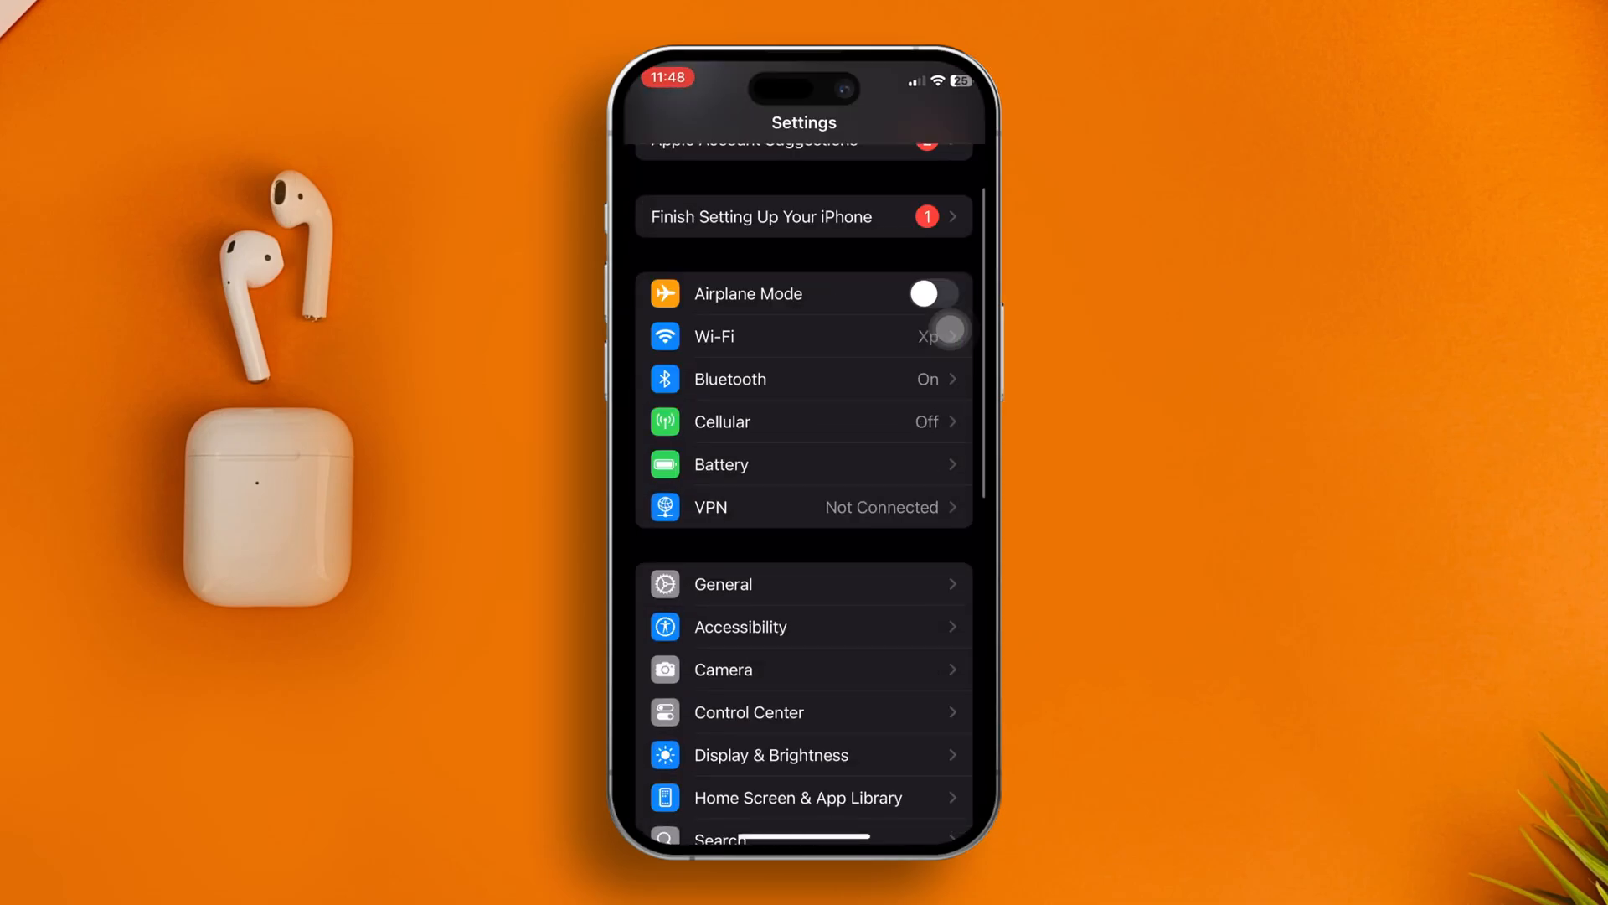
{"action": "left_click", "coordinate": [722, 583]}
{"action": "type", "text": "Con"}
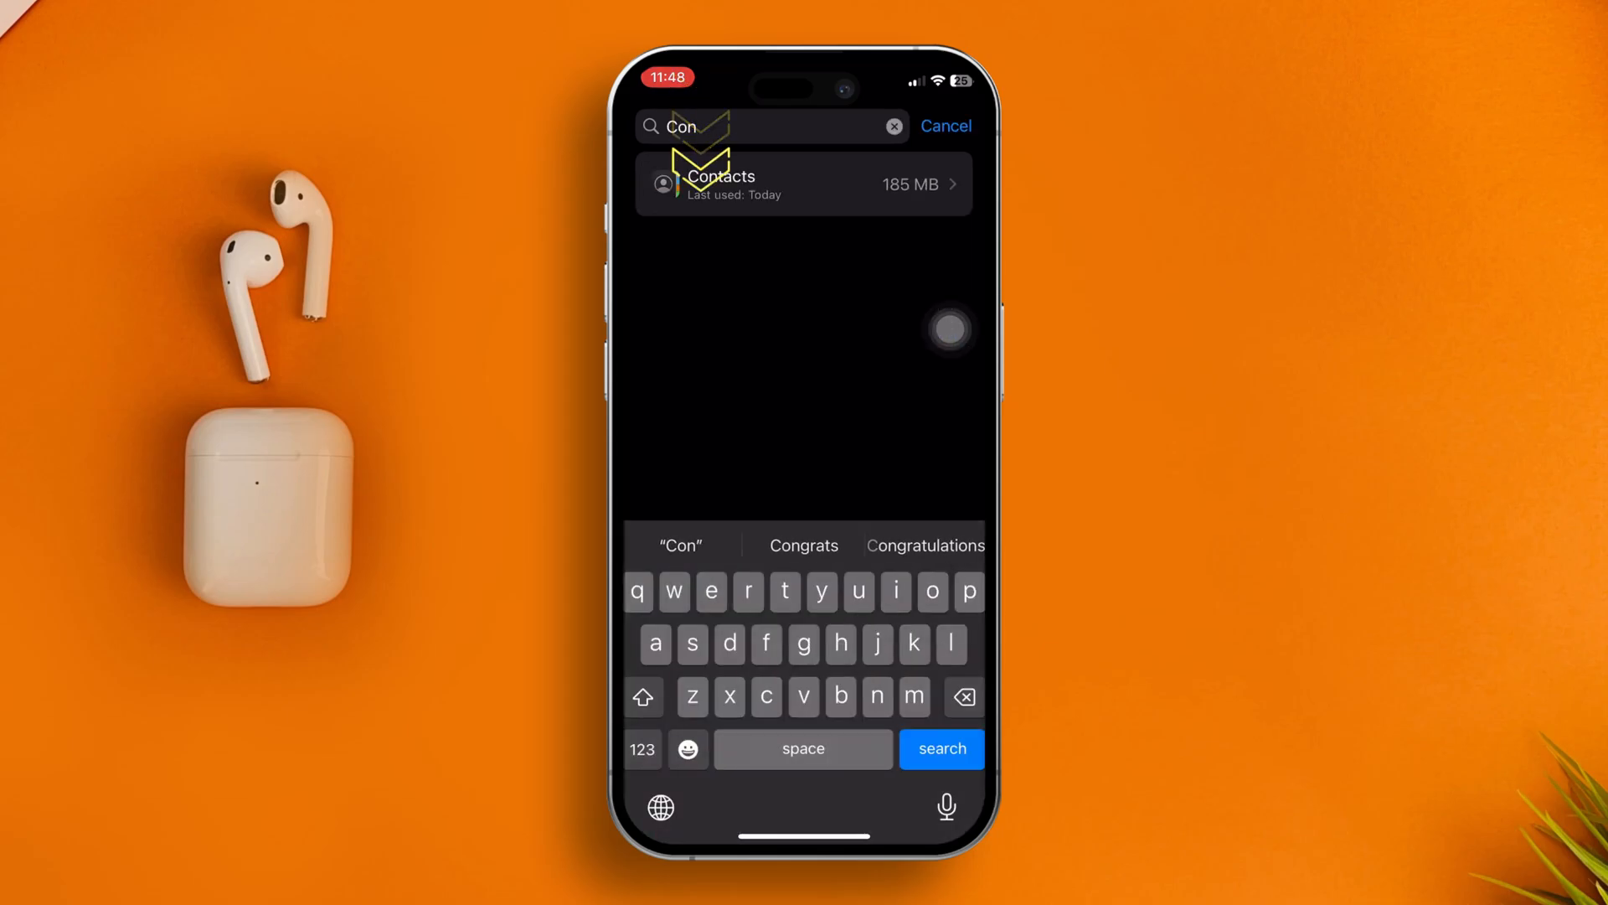
{"action": "left_click", "coordinate": [802, 184]}
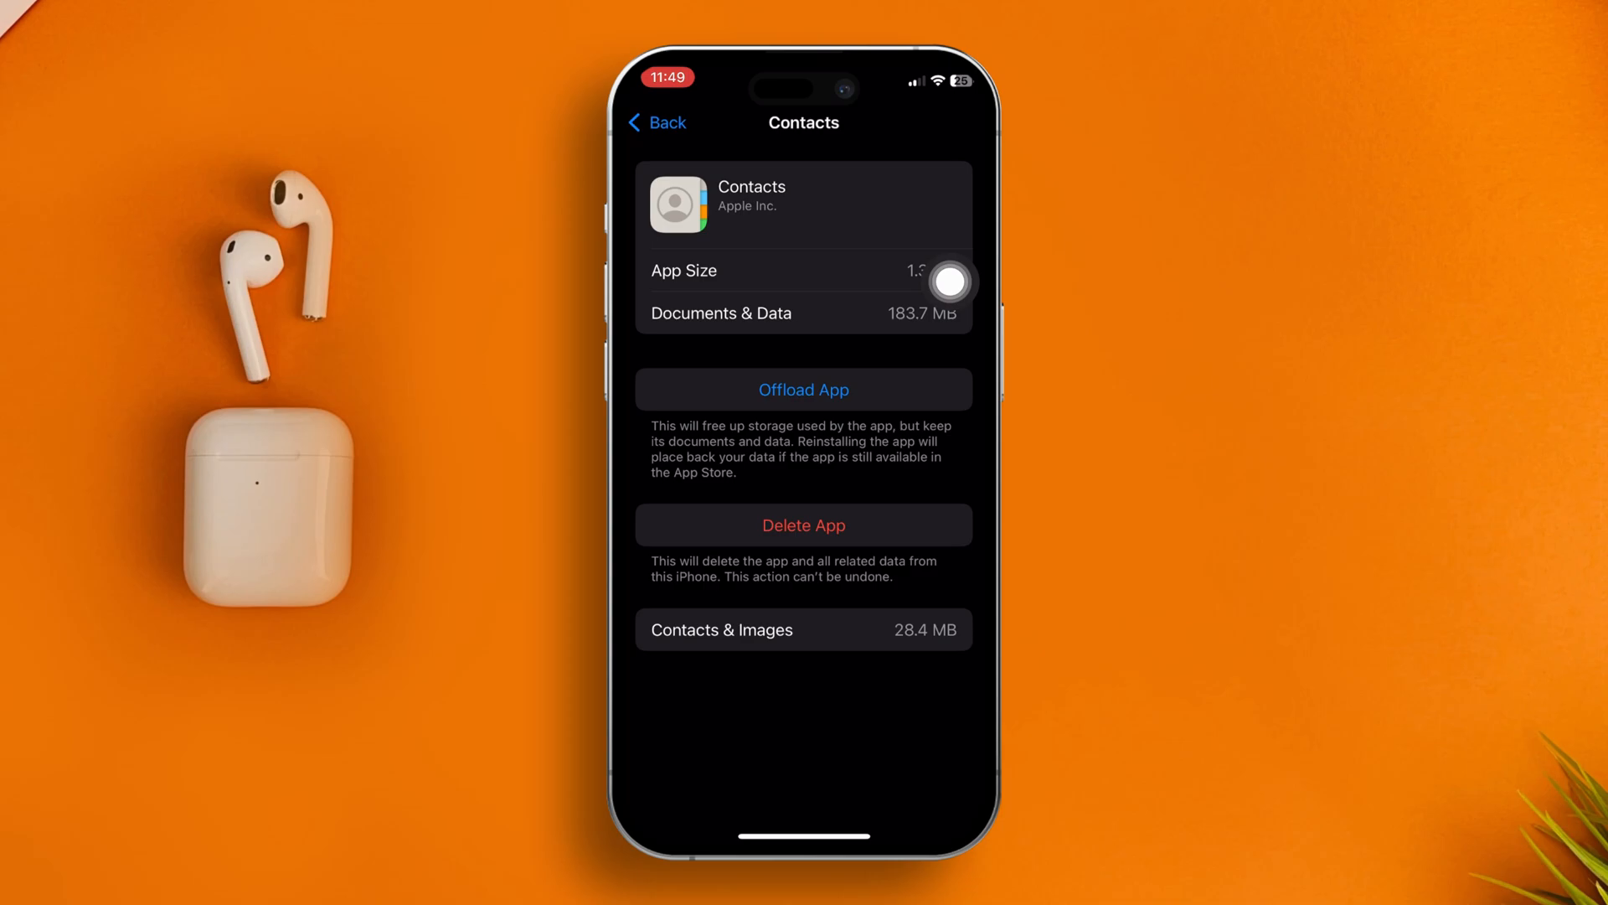
Step: Offload the Contacts app keeping its data, then reinstall it
{"action": "left_click", "coordinate": [803, 389]}
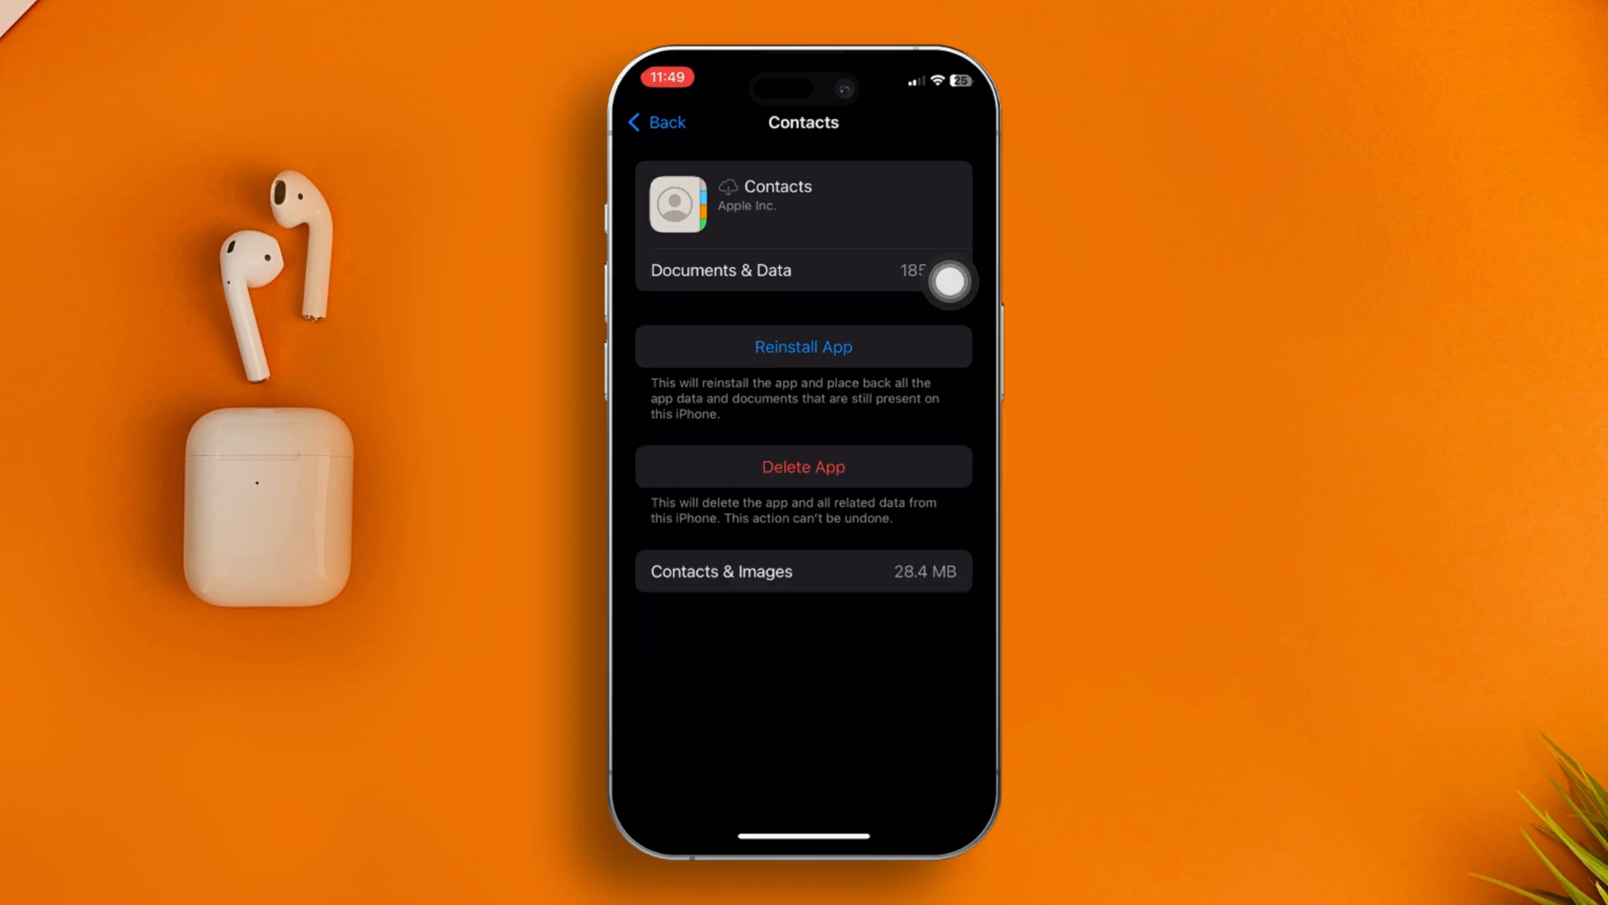
{"action": "left_click", "coordinate": [802, 345]}
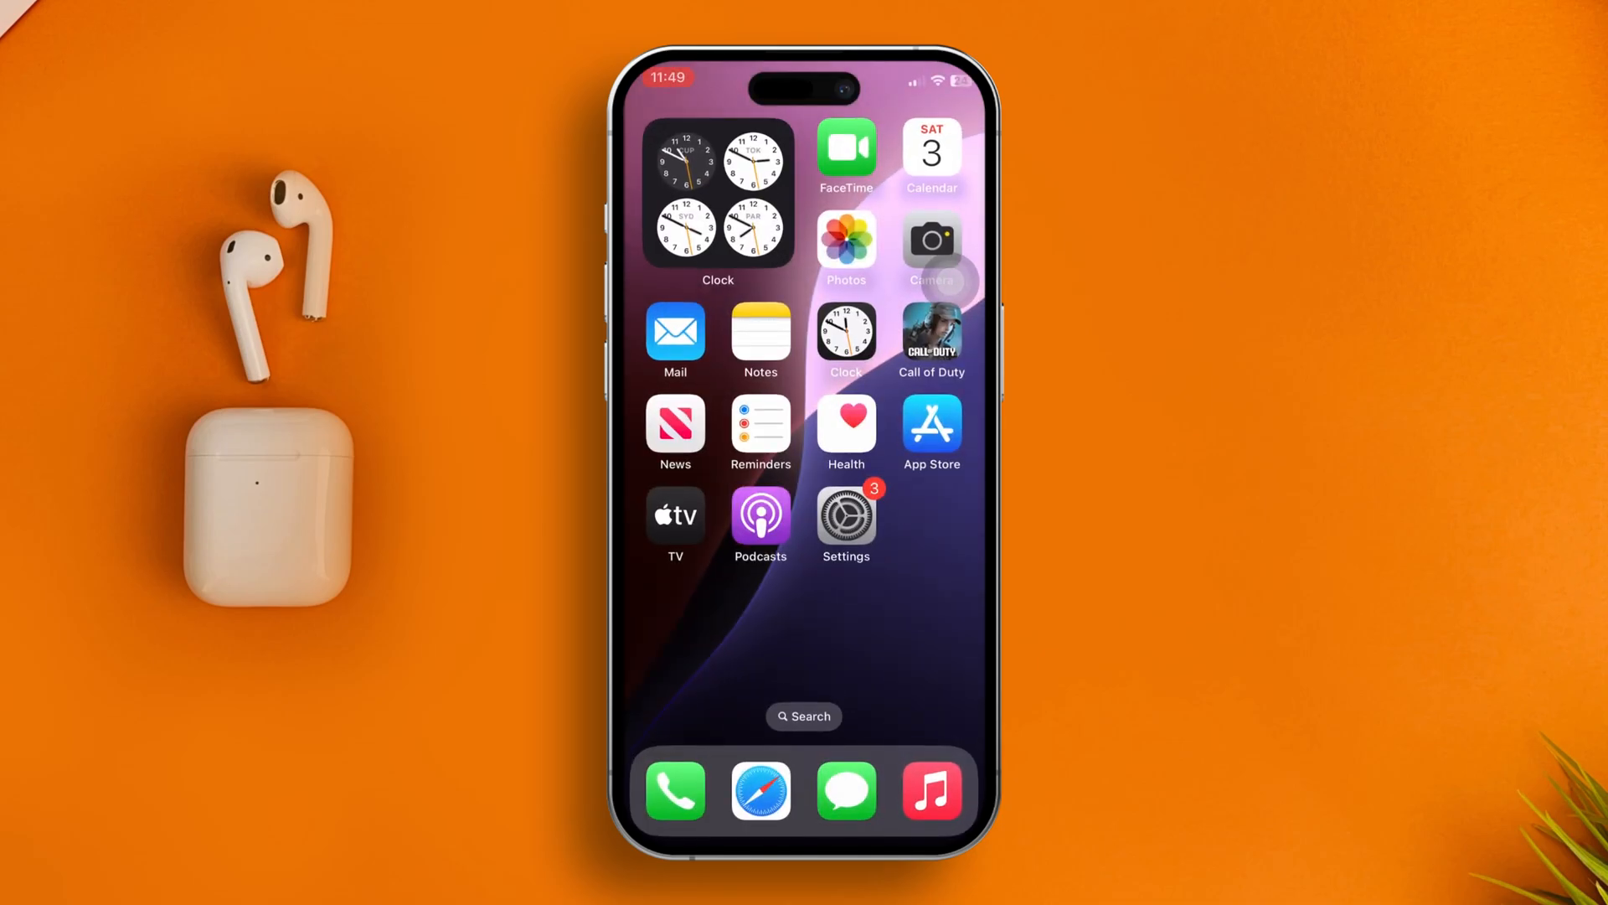
Step: Reach the Transfer or Reset iPhone page through Settings > General
{"action": "left_click", "coordinate": [844, 516]}
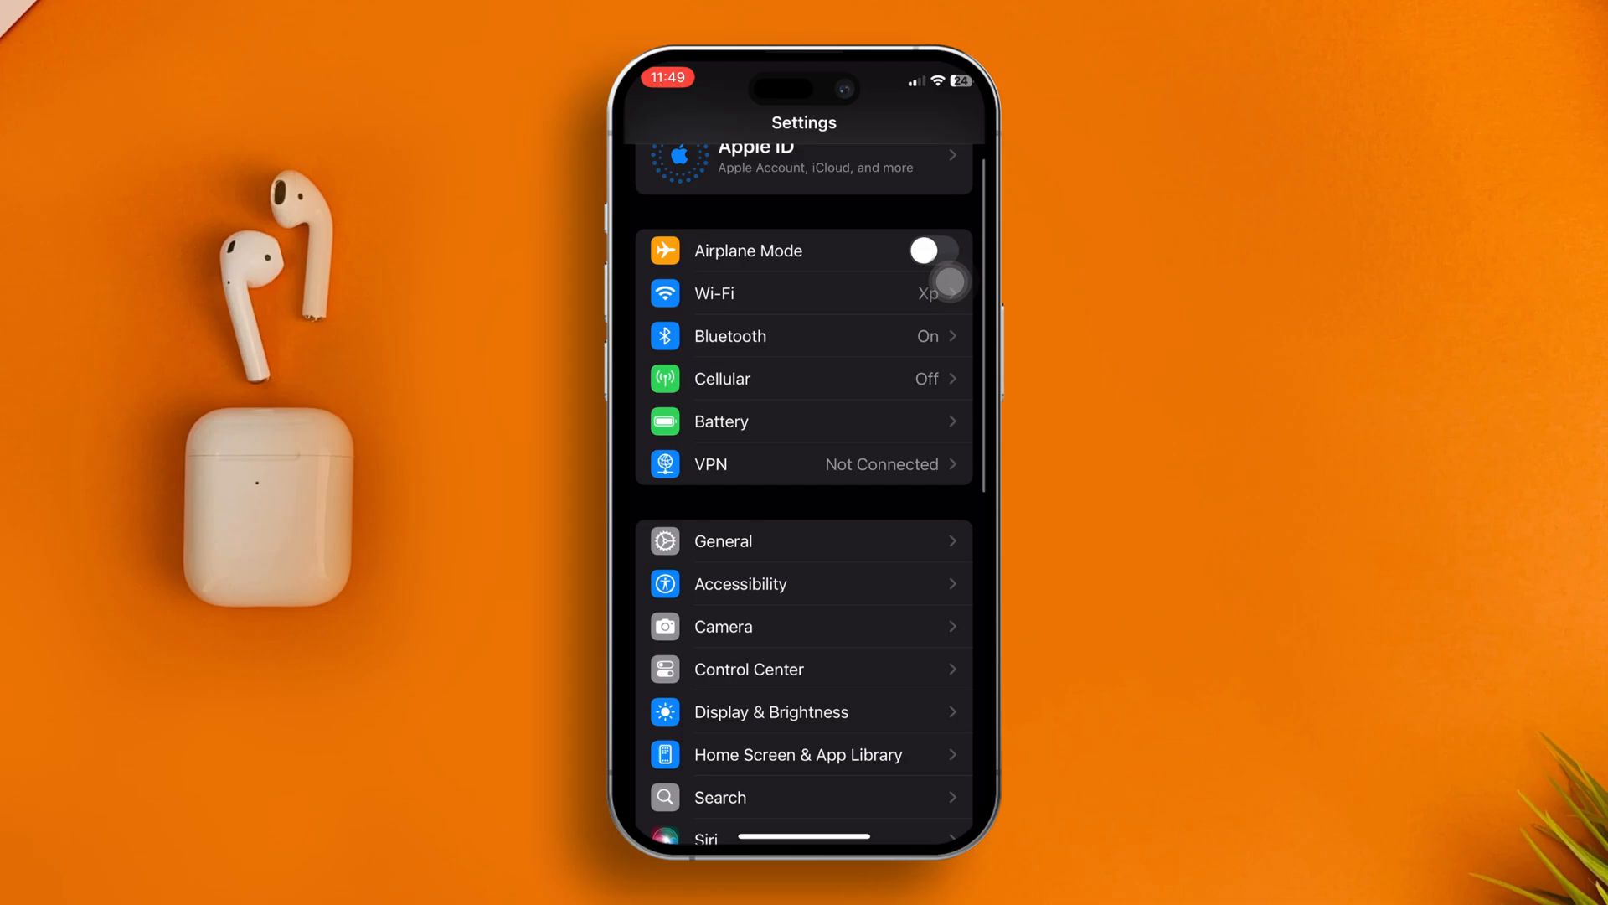
{"action": "left_click", "coordinate": [724, 541]}
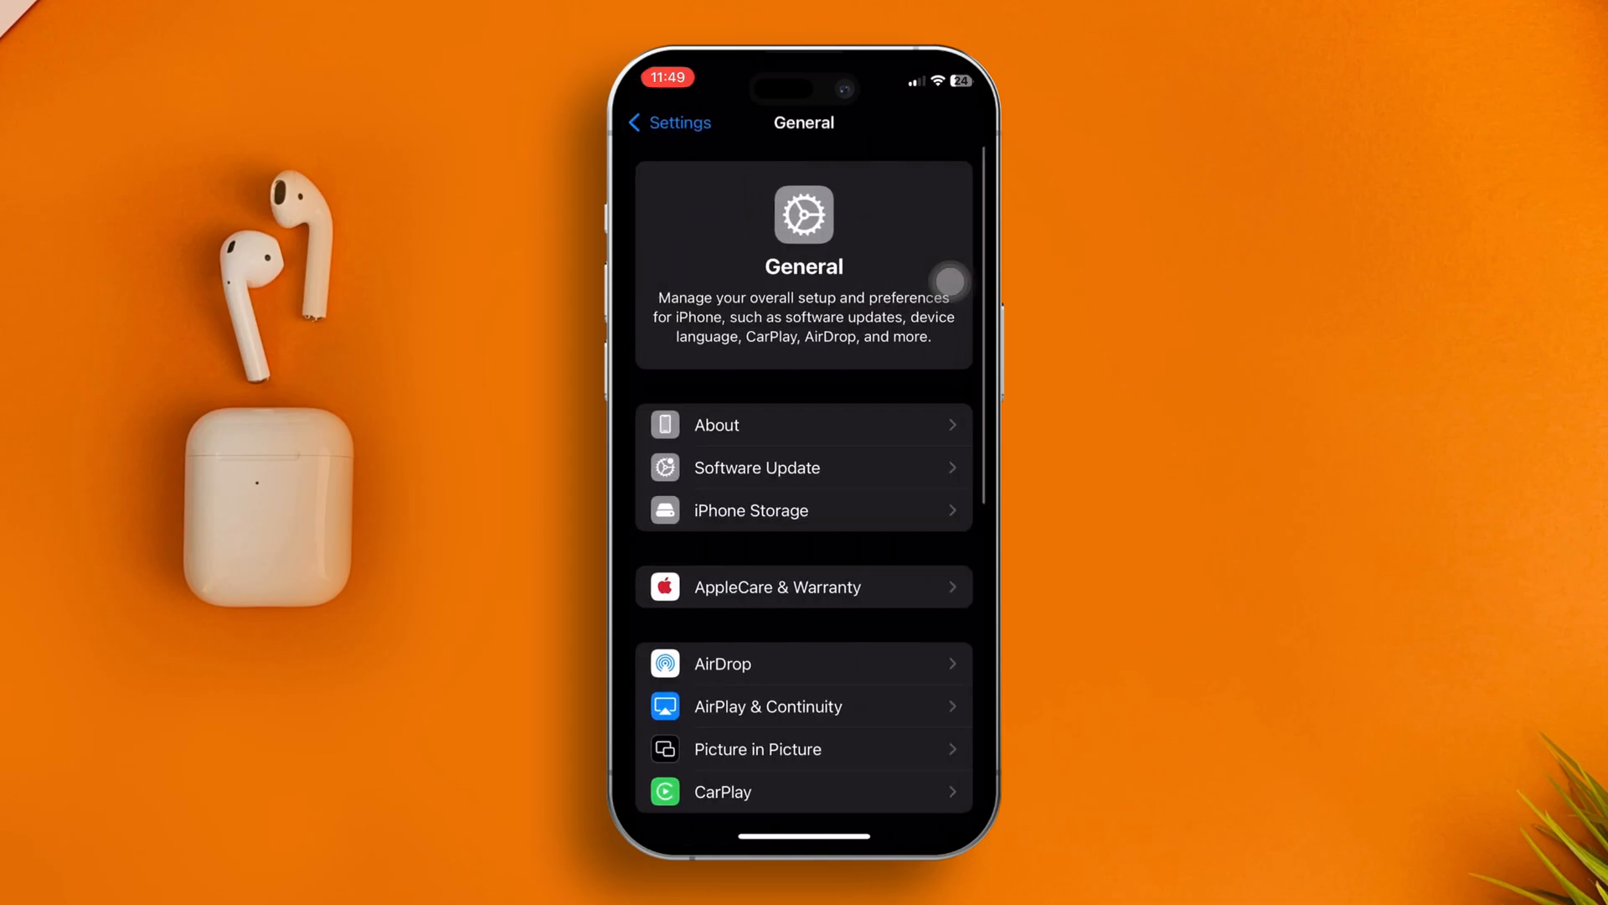
{"action": "scroll", "scroll_direction": "down", "scroll_amount": 3}
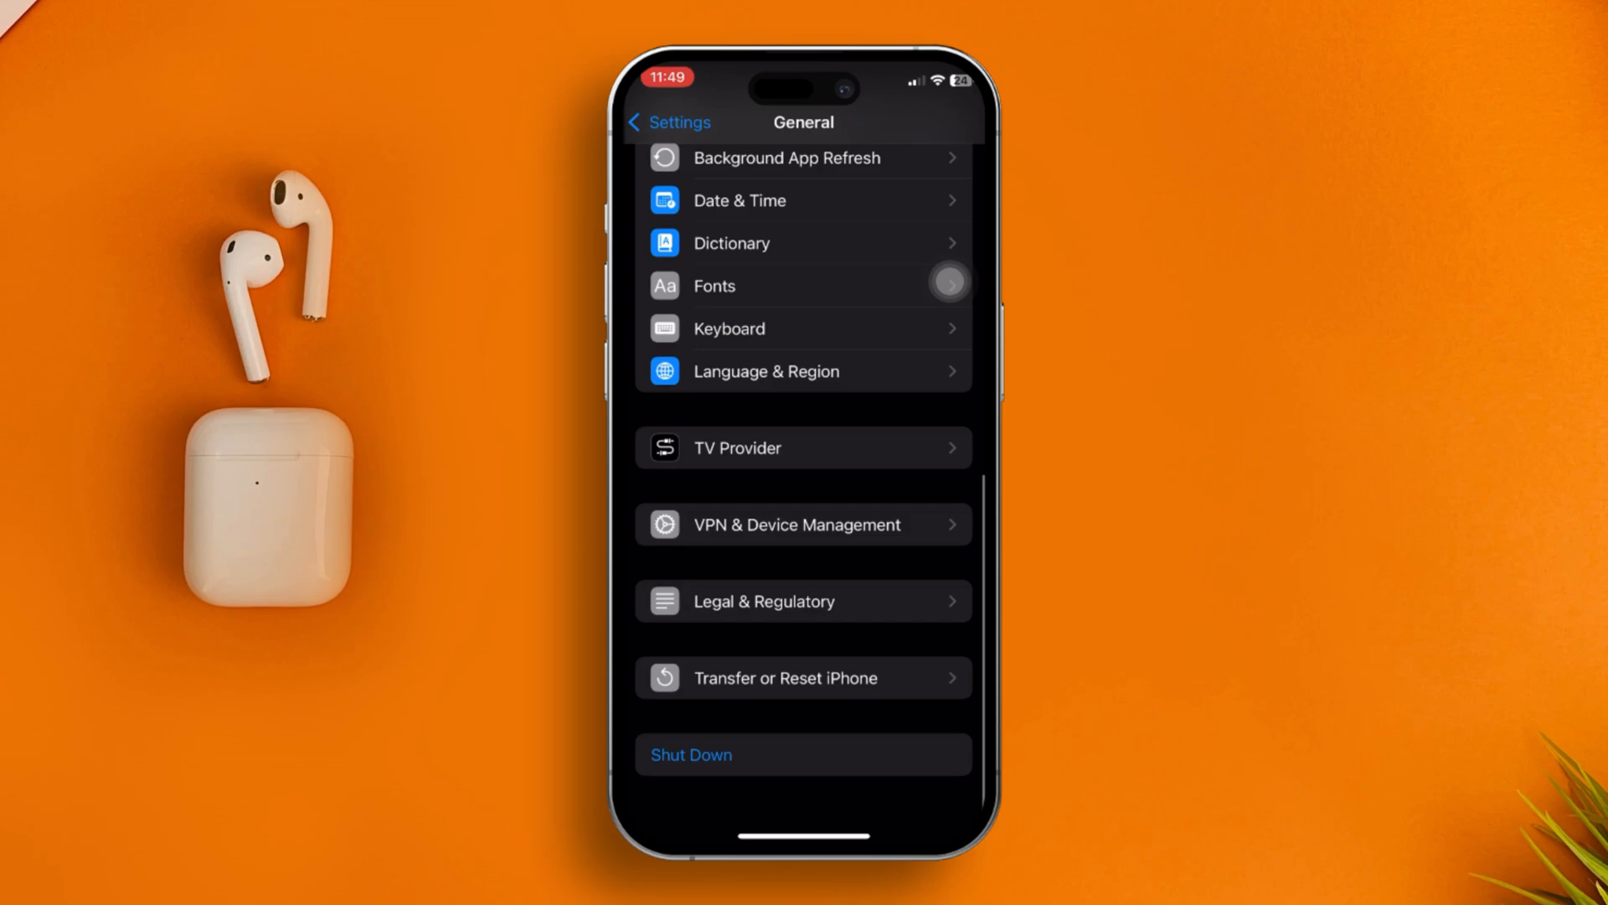
{"action": "left_click", "coordinate": [784, 677]}
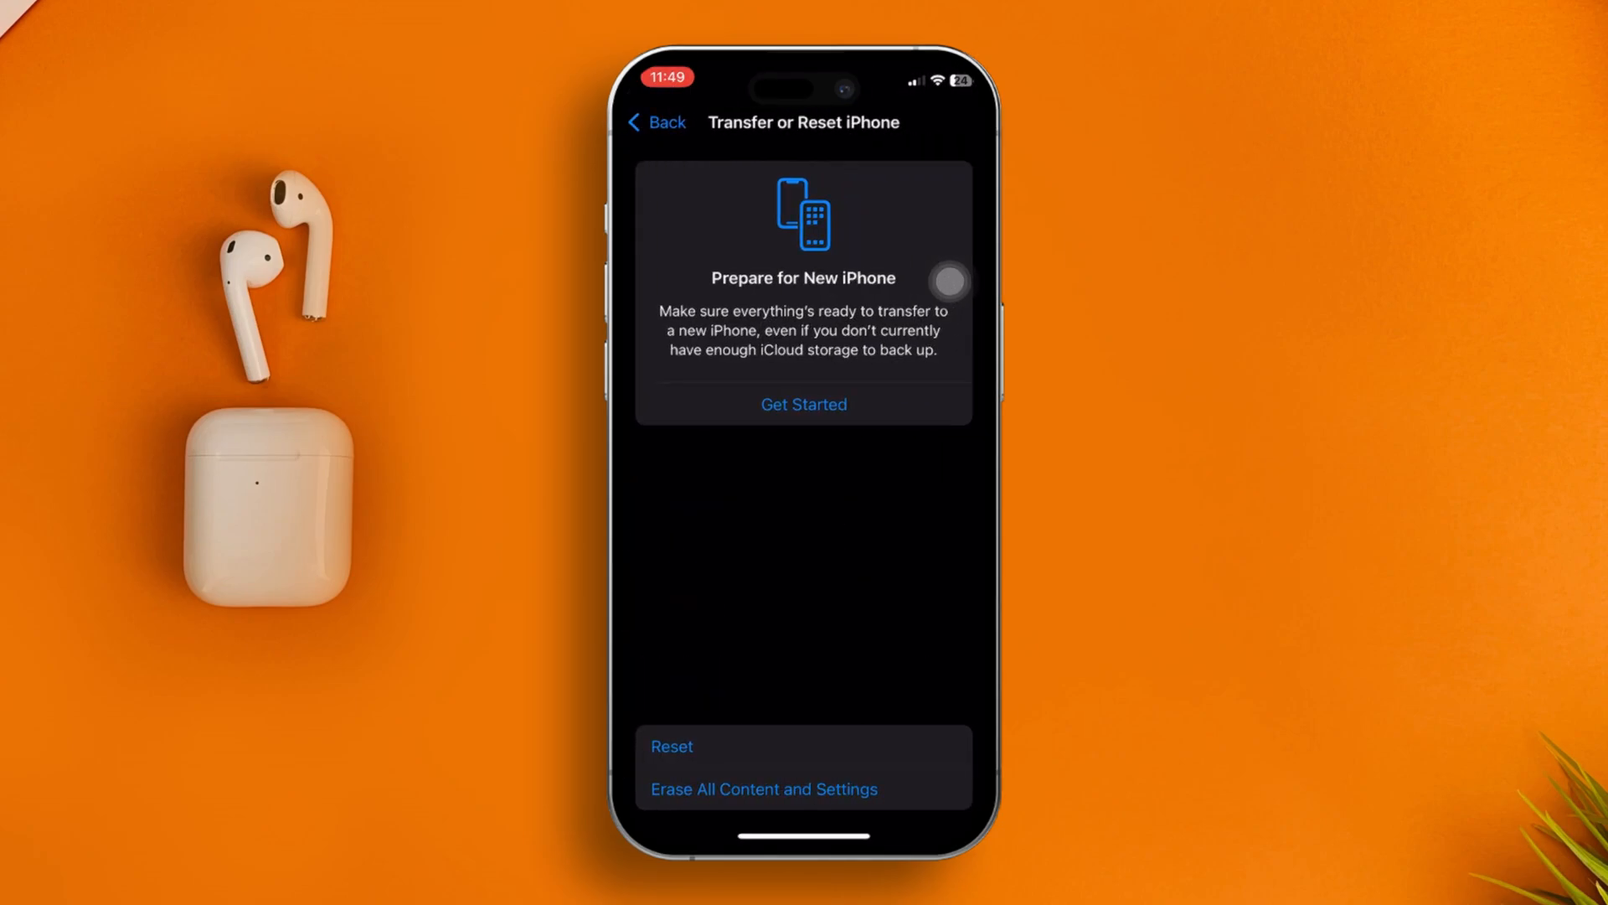
Step: Choose Reset All Settings, bringing up the passcode prompt to authorise it
{"action": "left_click", "coordinate": [672, 745]}
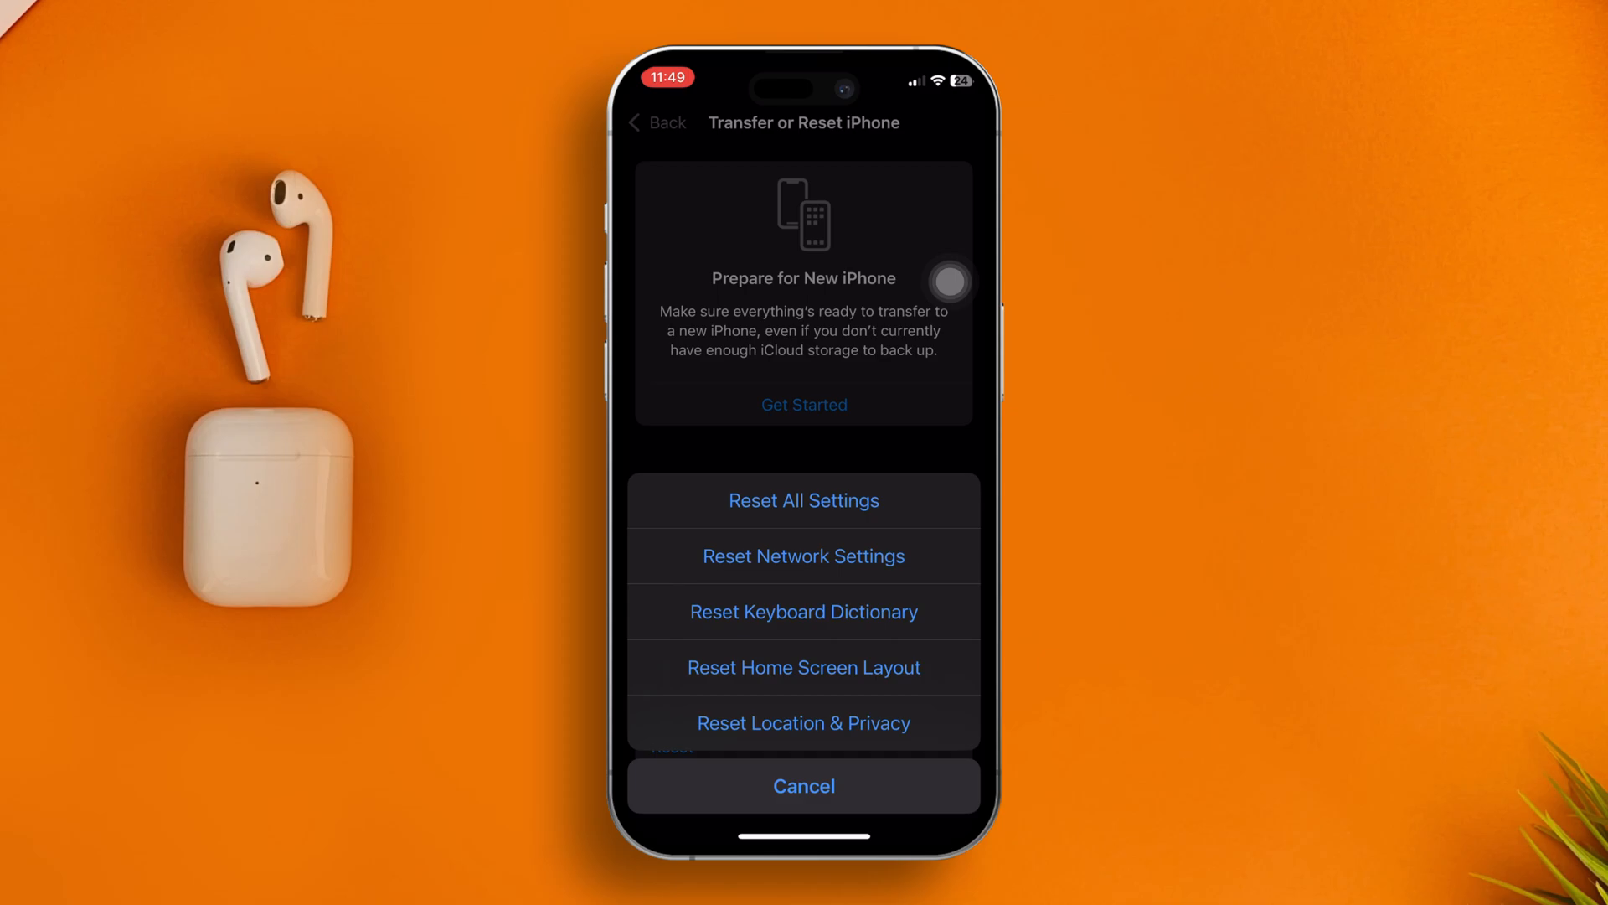
{"action": "left_click", "coordinate": [802, 499]}
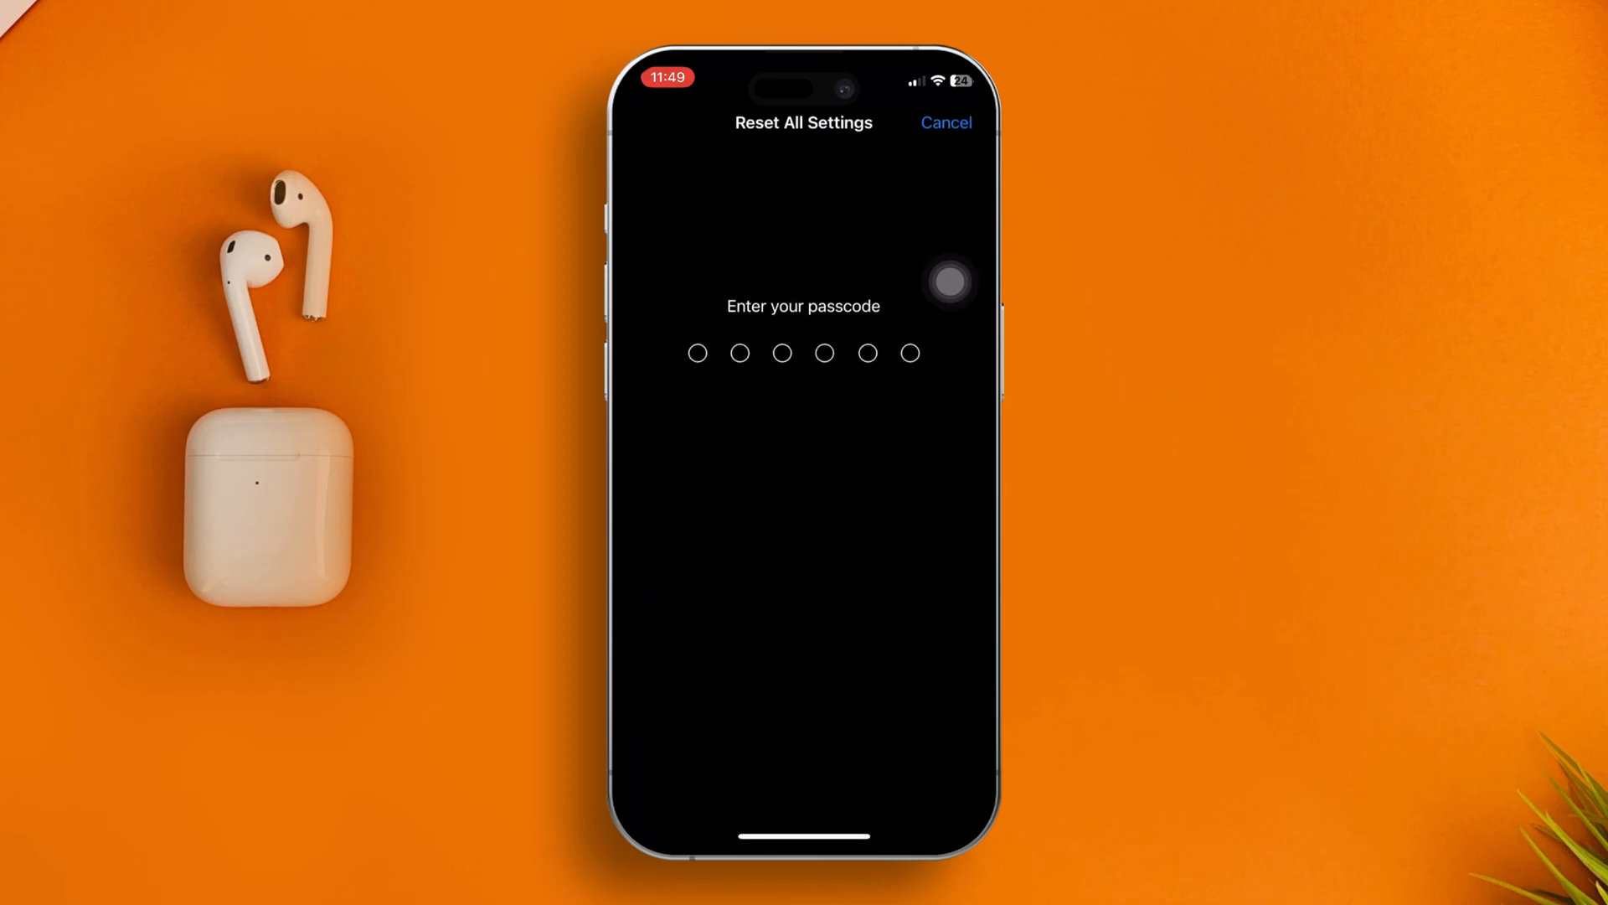